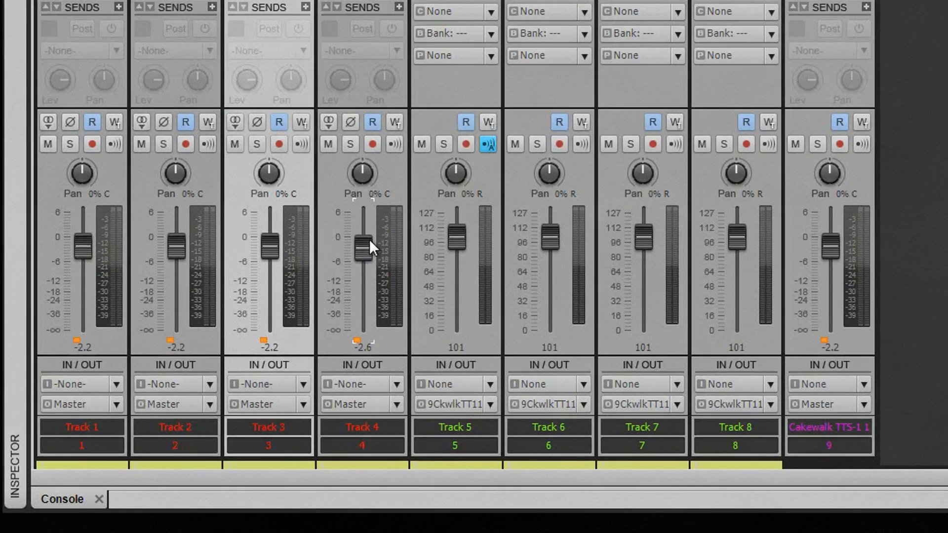
Drag the quick-grouped fader so tracks 1–3 and TTS-1 read -0.4 dB and Track 4 -0.8 dB
{"action": "left_click_drag", "start_coordinate": [363, 245], "coordinate": [363, 278]}
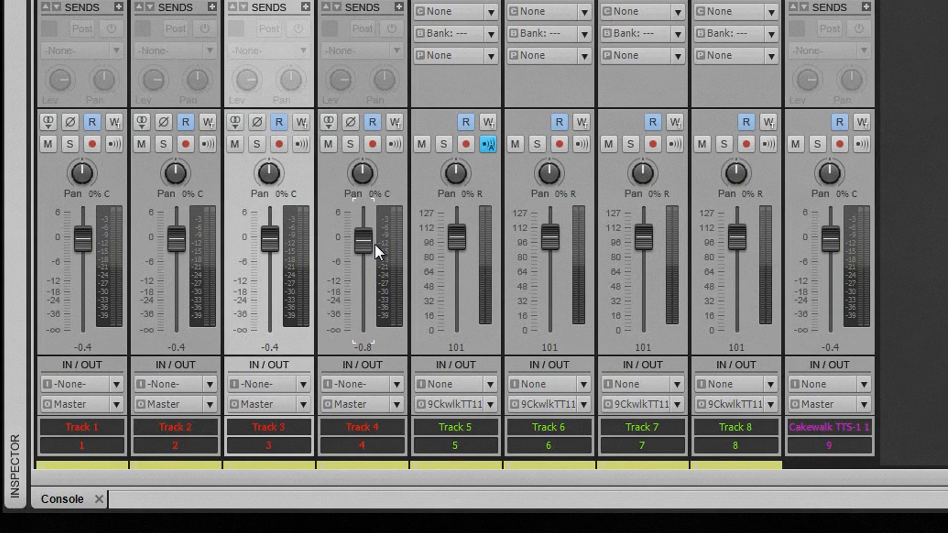
{"action": "mouse_move", "coordinate": [472, 247]}
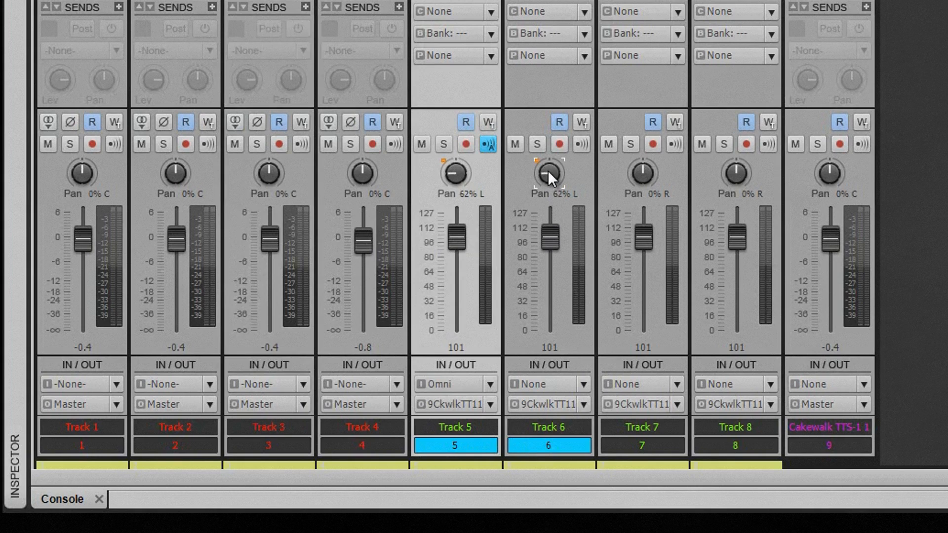
Pan the quick-grouped tracks 5 and 6 to 9% right
{"action": "left_click_drag", "start_coordinate": [548, 172], "coordinate": [552, 178]}
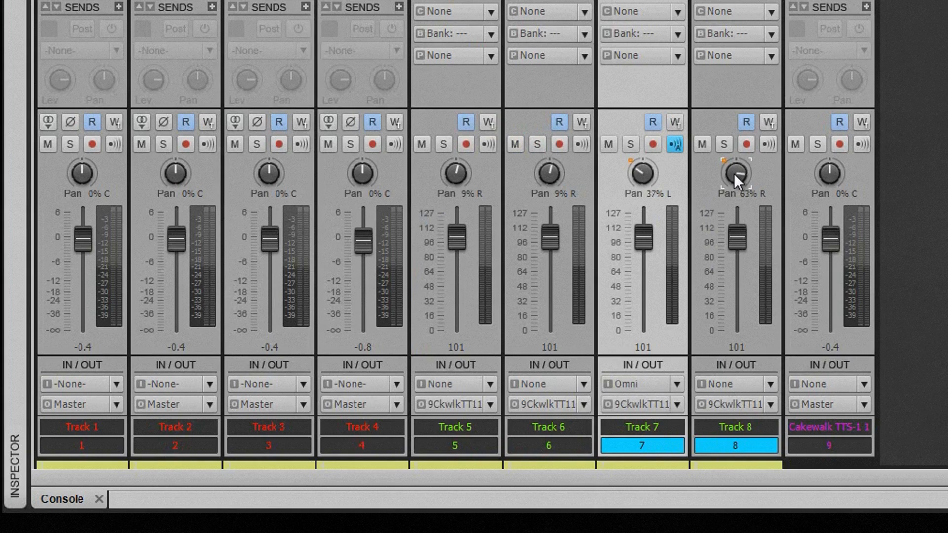
Work track 8's Pan knob until track 7 sits 47% left and track 8 54% right
{"action": "left_click_drag", "start_coordinate": [735, 175], "coordinate": [736, 170]}
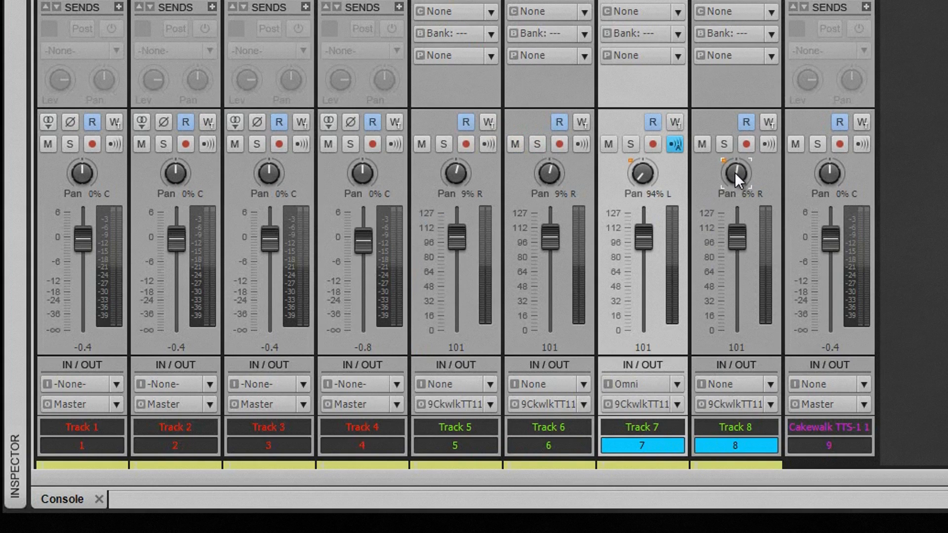
{"action": "left_click_drag", "start_coordinate": [735, 175], "coordinate": [736, 164]}
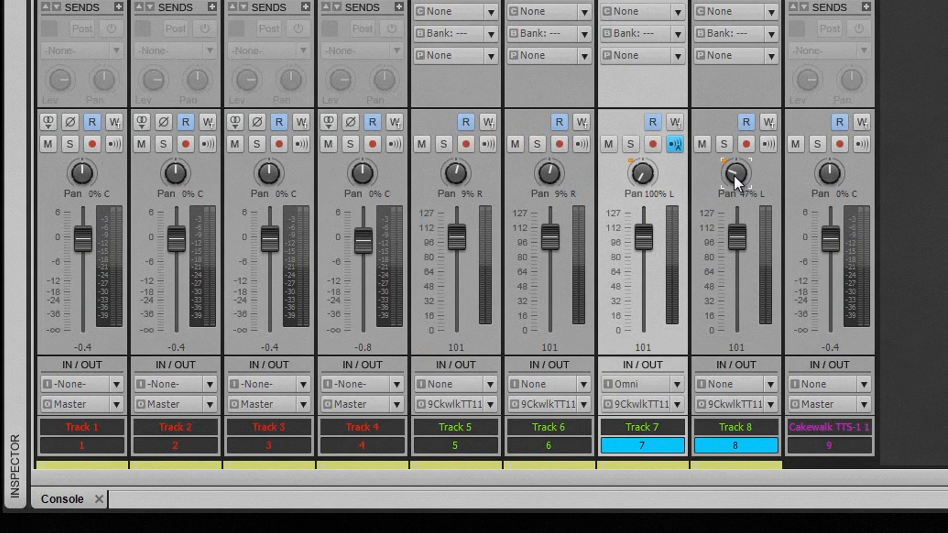
{"action": "left_click_drag", "start_coordinate": [732, 175], "coordinate": [740, 172]}
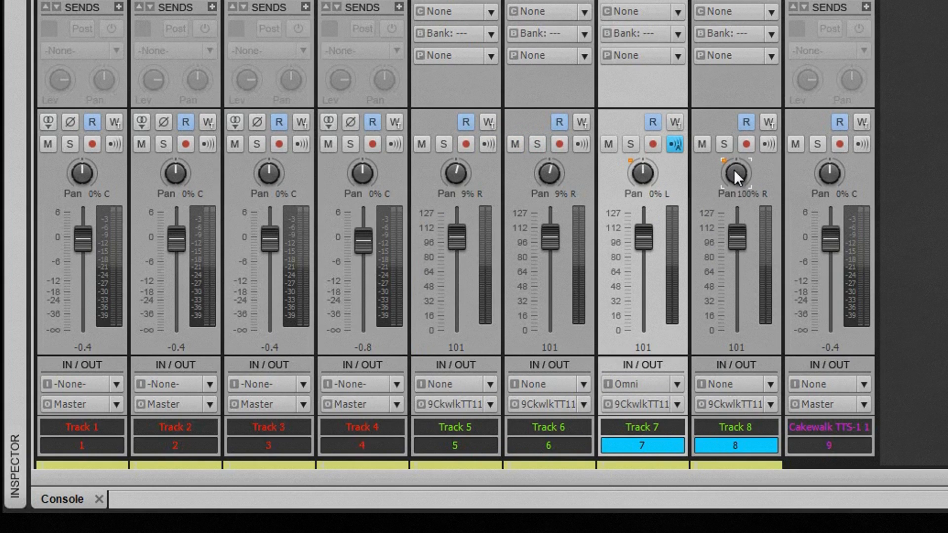
{"action": "left_click_drag", "start_coordinate": [736, 175], "coordinate": [736, 187]}
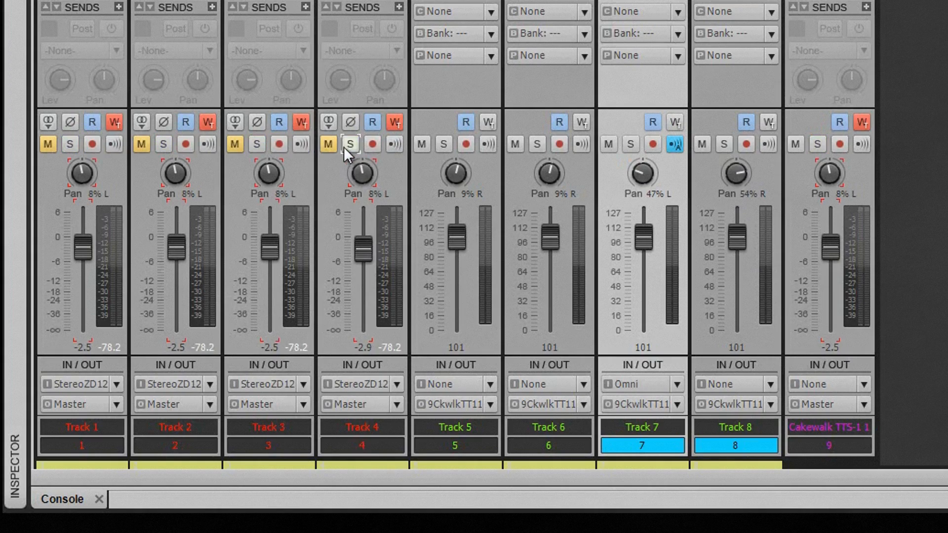
Add a send to a new Bus D on tracks 1–4 and the TTS-1 track
{"action": "left_click", "coordinate": [205, 57]}
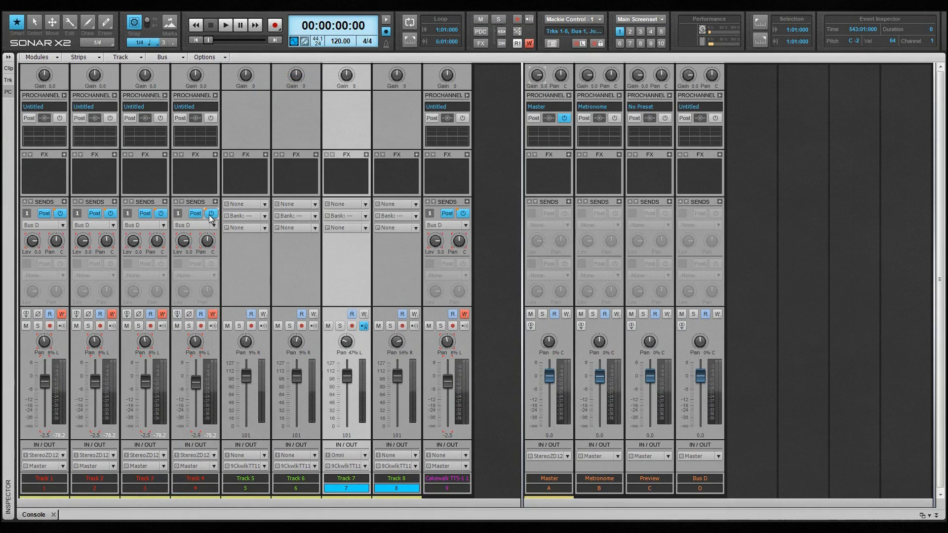
Show Track 5's output choices, including 9-Cakewalk TTS-1 1 and Drum Map Manager
{"action": "left_click", "coordinate": [264, 455]}
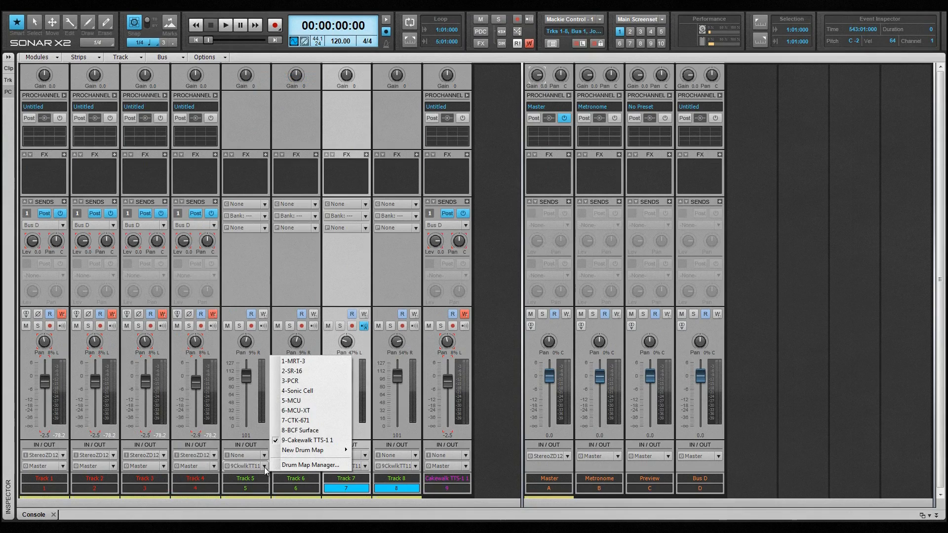